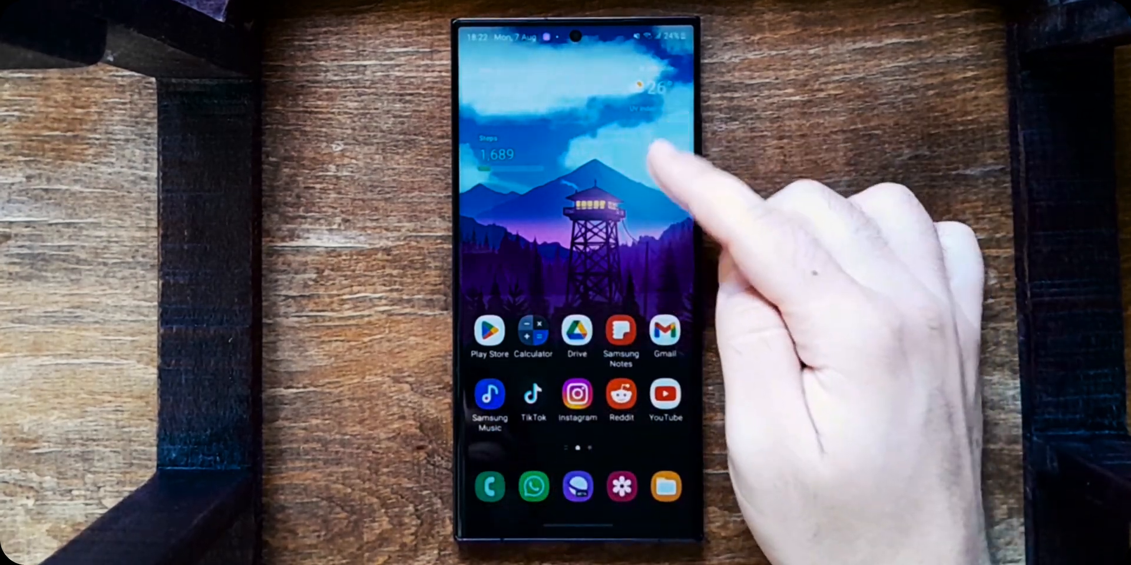
# Unlock Developer options via About phone and switch USB debugging on
pyautogui.moveTo(577, 37); pyautogui.dragTo(577, 288)
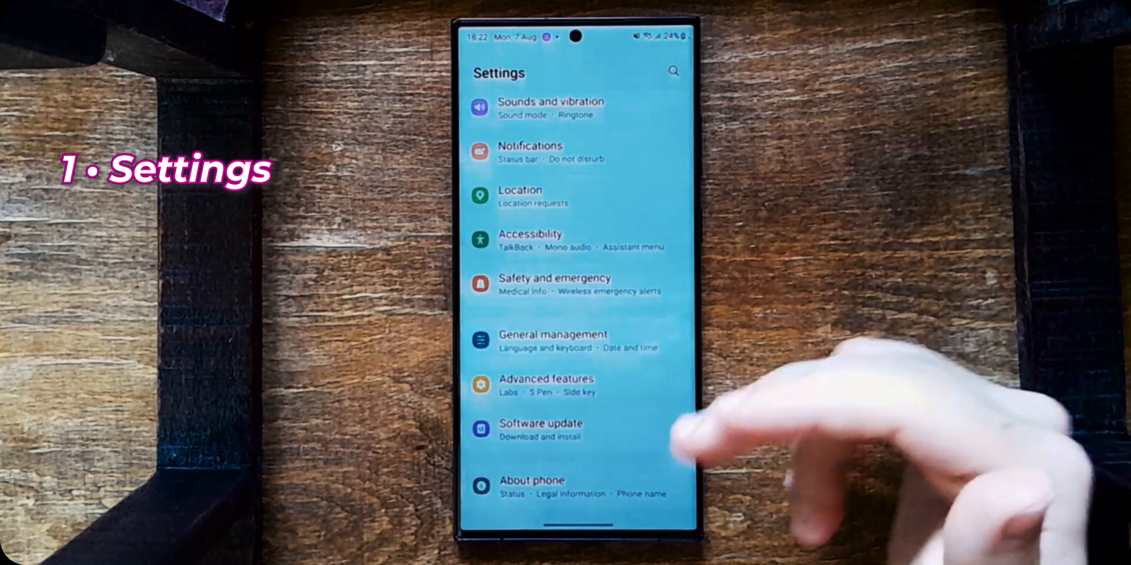
pyautogui.click(532, 487)
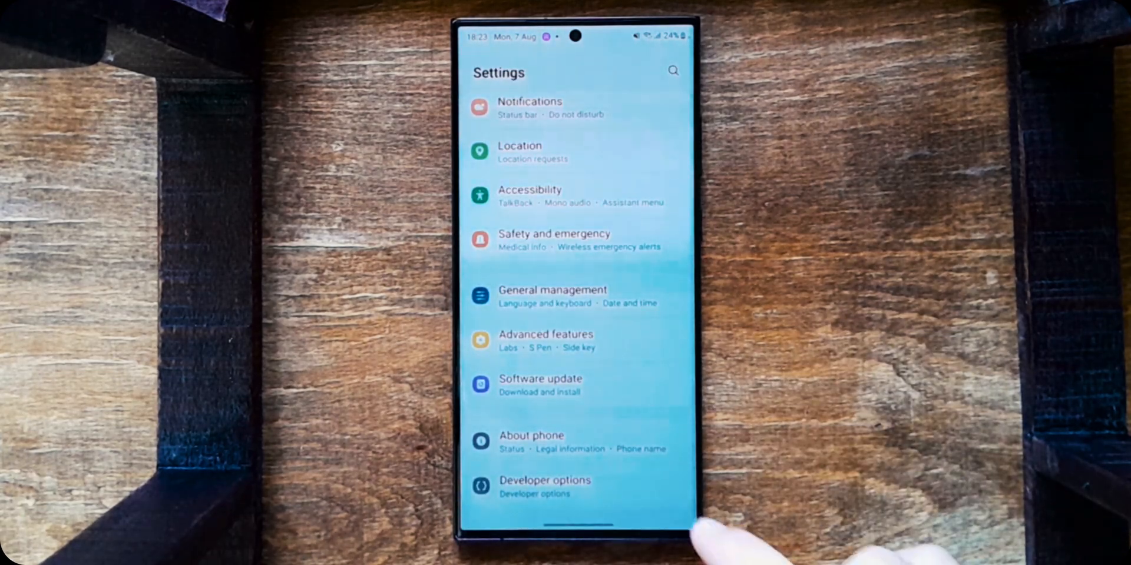
pyautogui.click(544, 486)
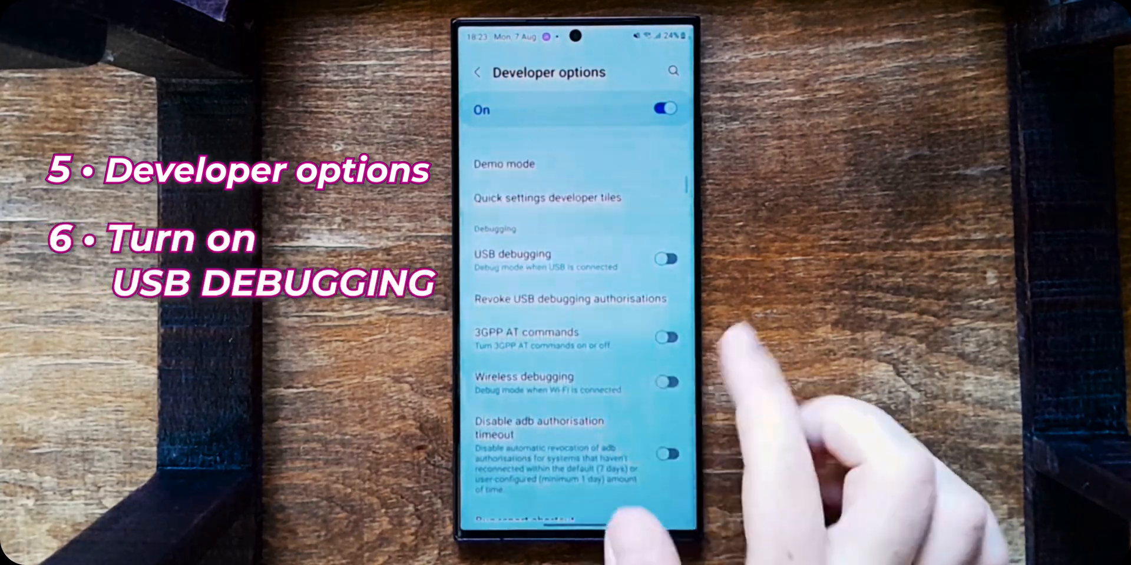
pyautogui.click(663, 260)
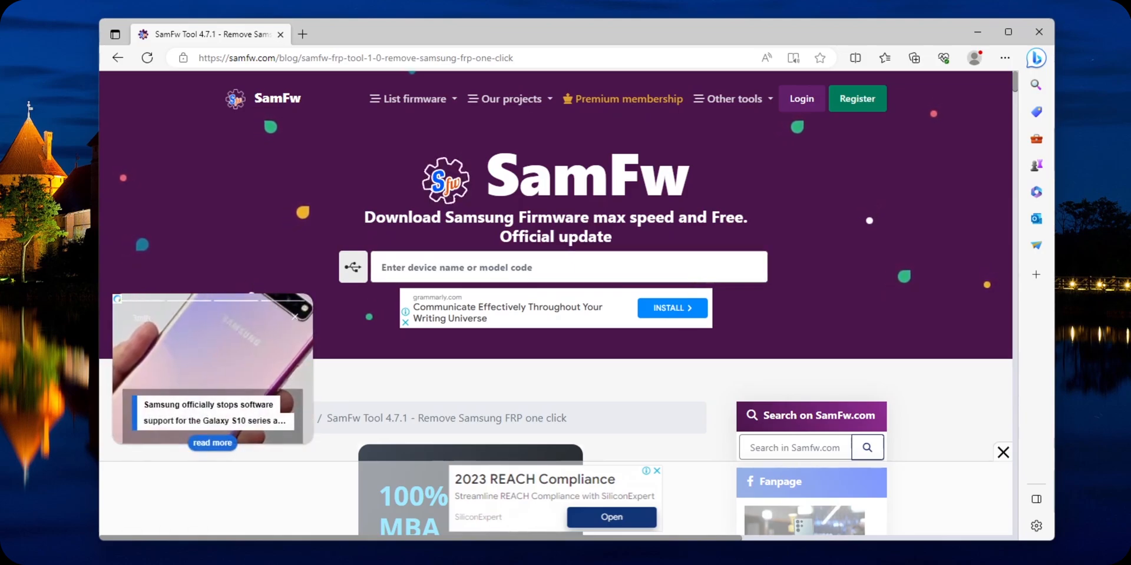
# Start the SamFwToolSetup_v4.7.1.zip download from the post's AndroidFileHost link
pyautogui.scroll(-3)
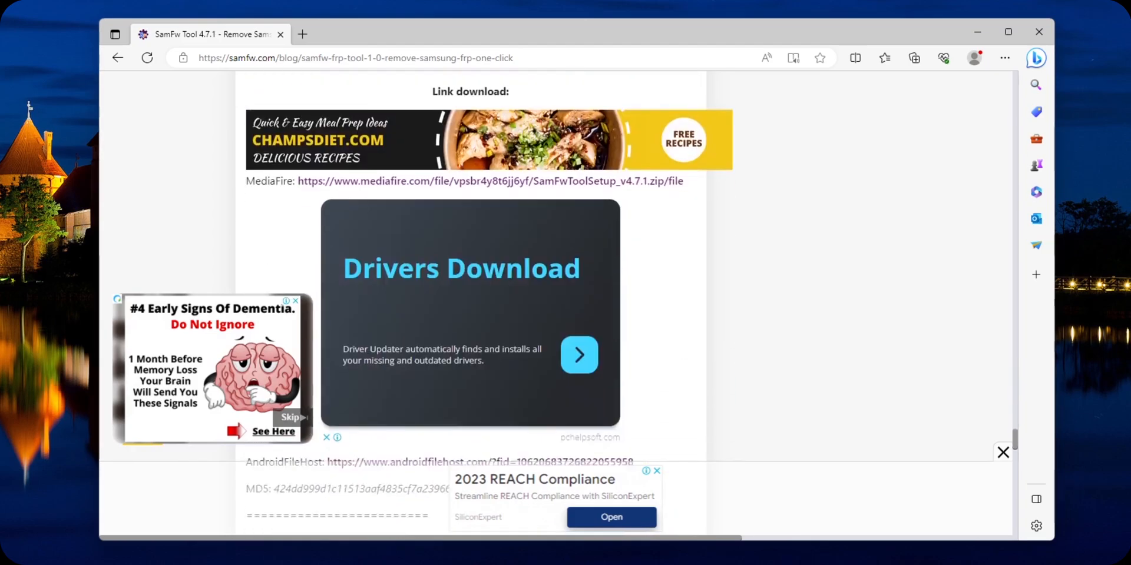
pyautogui.scroll(-3)
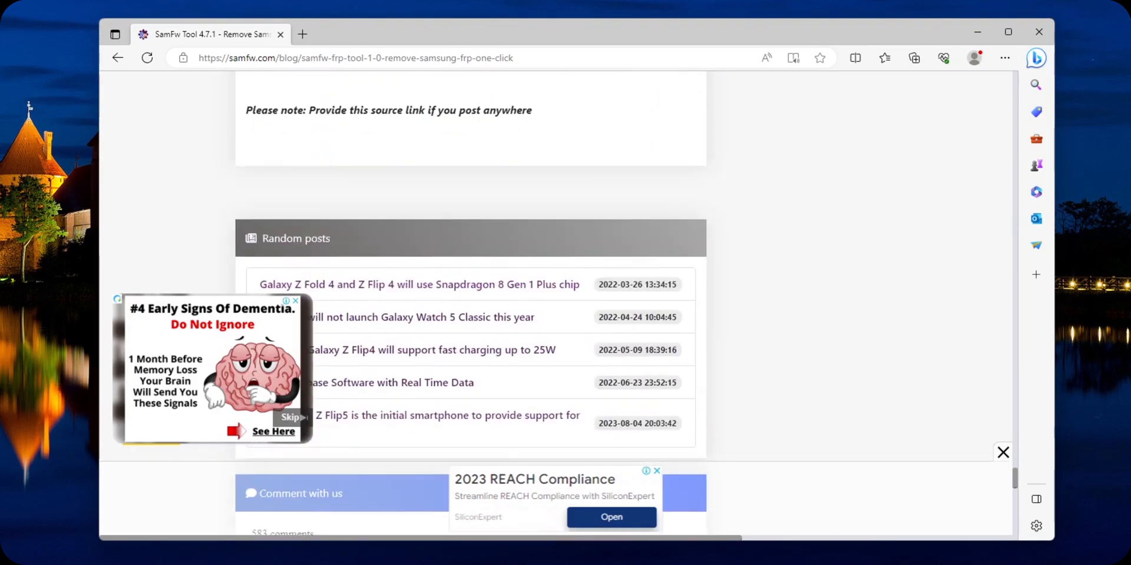
pyautogui.scroll(3)
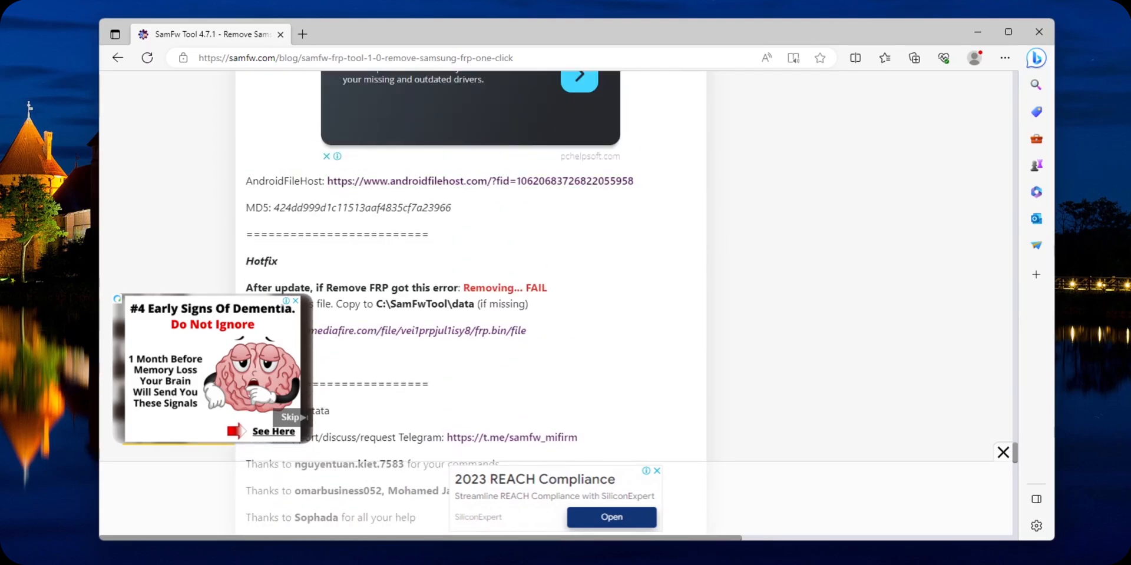
pyautogui.click(479, 181)
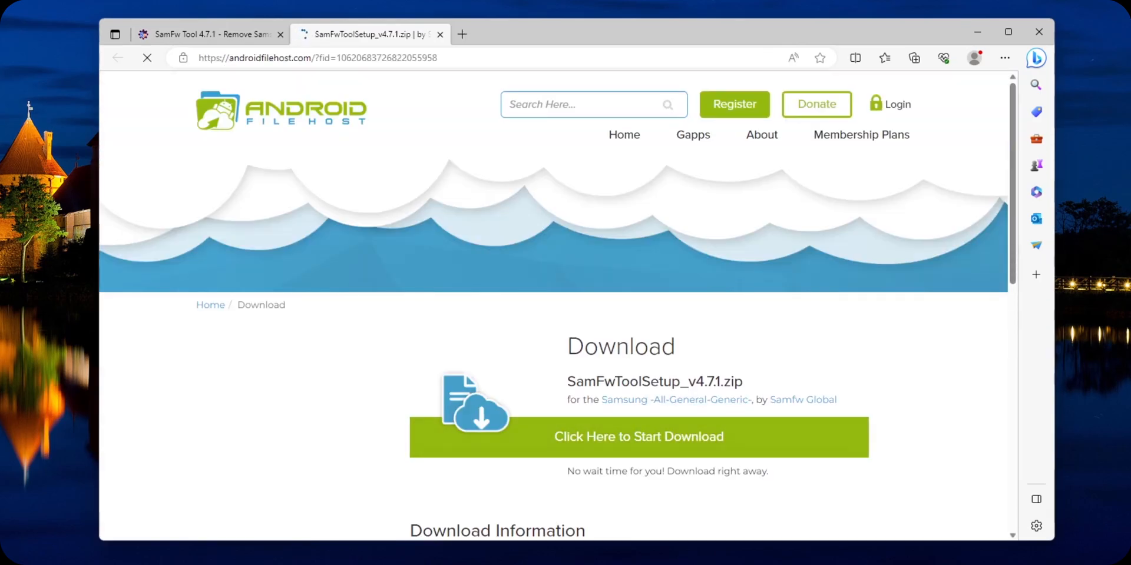
pyautogui.click(637, 437)
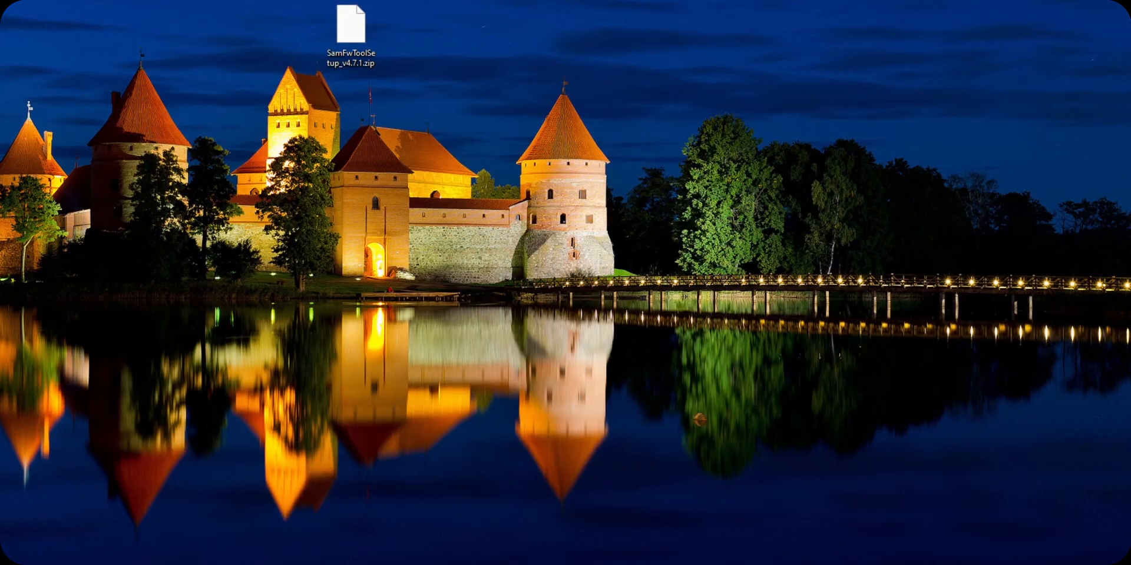
# Extract the setup zip on the desktop and run SamFwToolSetup.exe from the extracted folder
pyautogui.rightClick(351, 25)
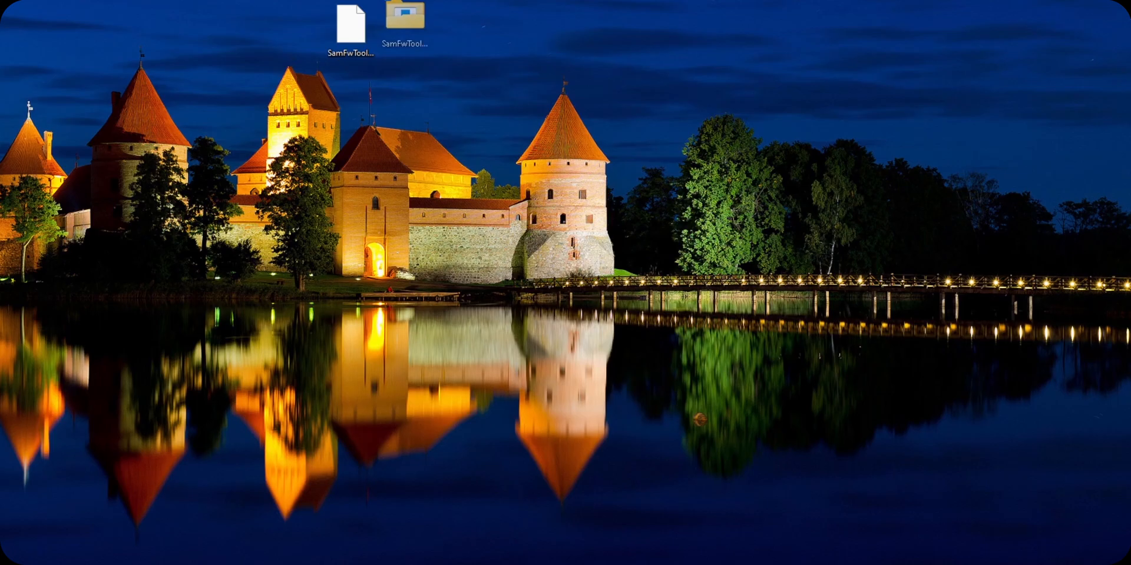
pyautogui.doubleClick(406, 18)
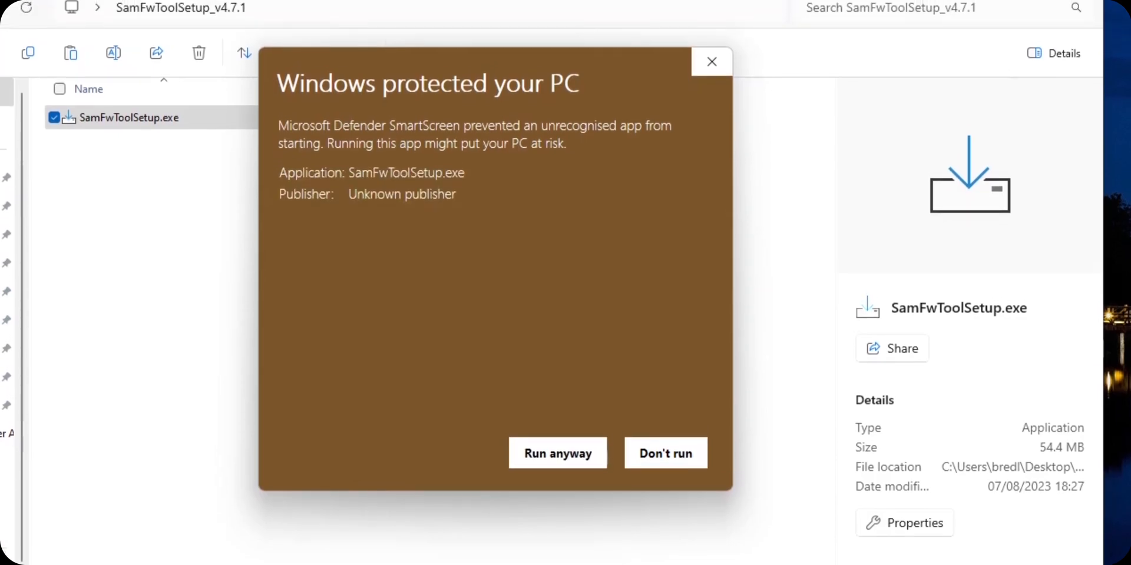
# Run the installer past SmartScreen and finish setup with 'Launch SamFw Tool' checked
pyautogui.click(557, 452)
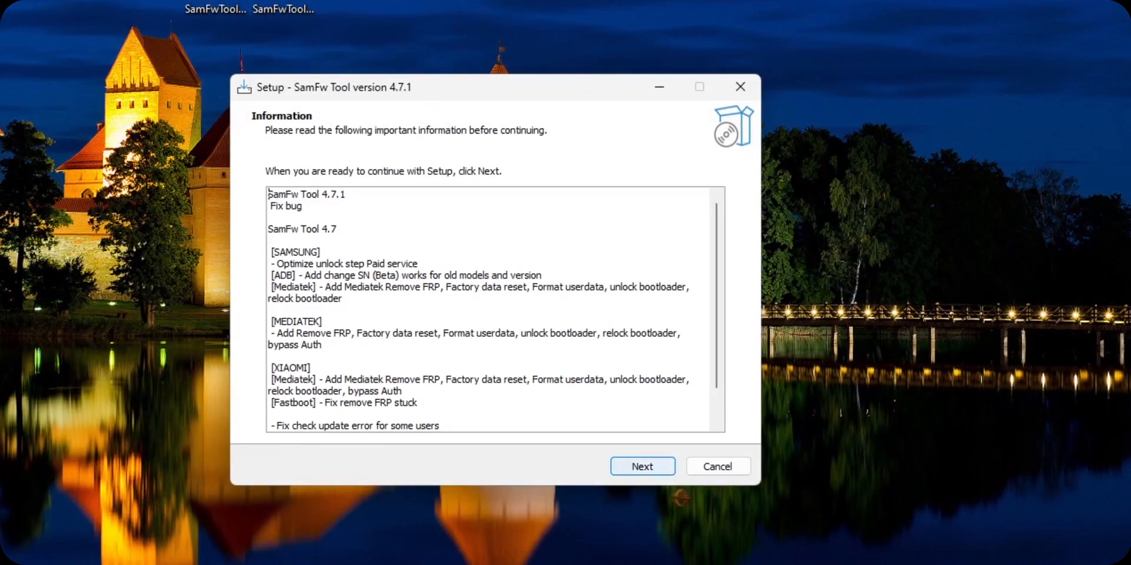
pyautogui.click(641, 466)
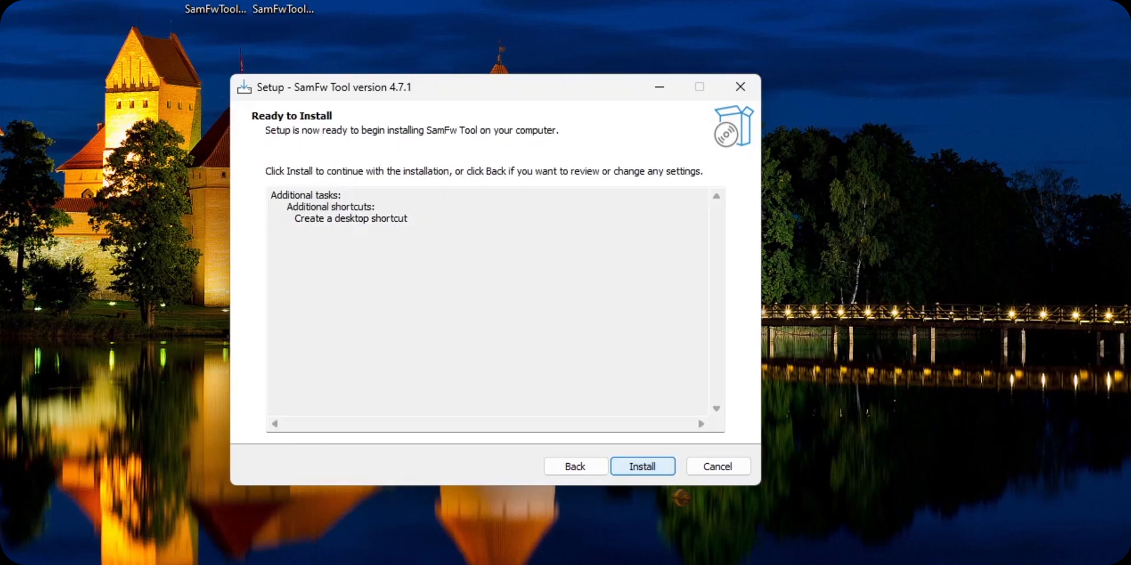
pyautogui.click(641, 466)
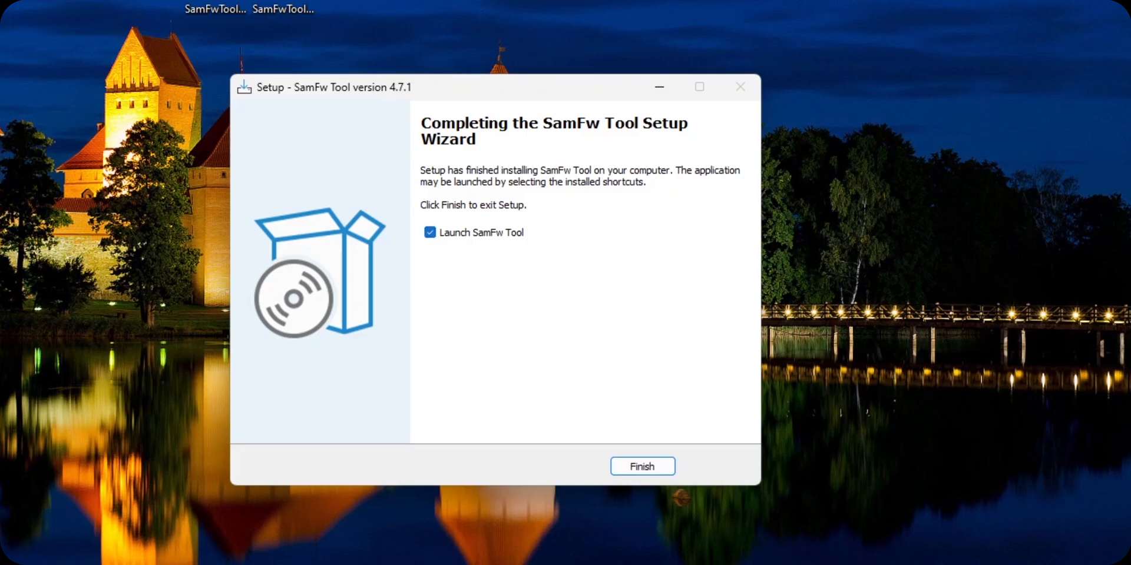
pyautogui.click(641, 466)
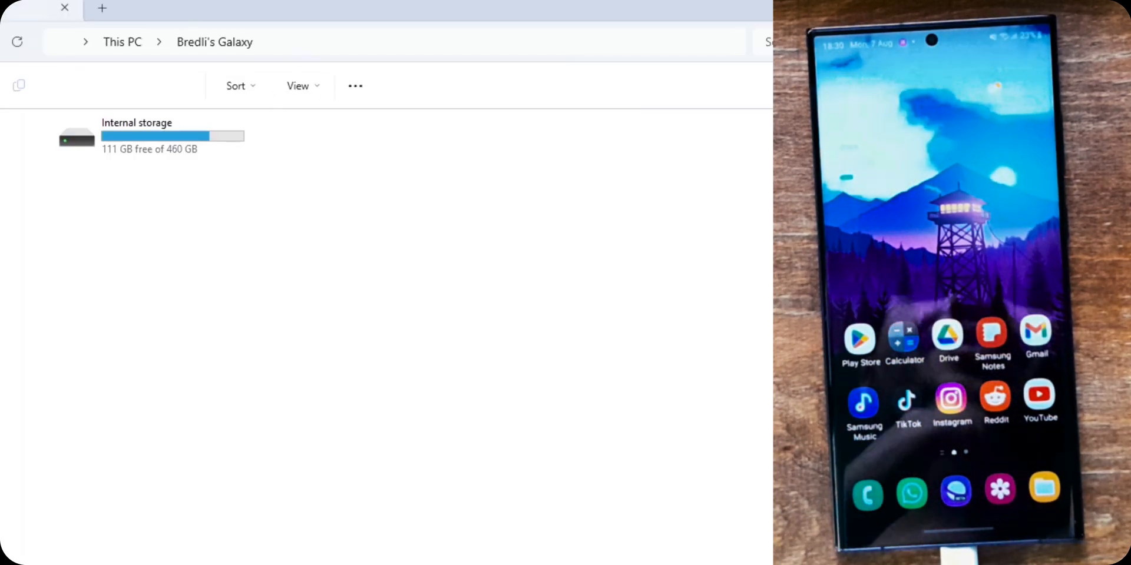
# Show the USB-connected Galaxy phone's internal storage under This PC
pyautogui.click(144, 136)
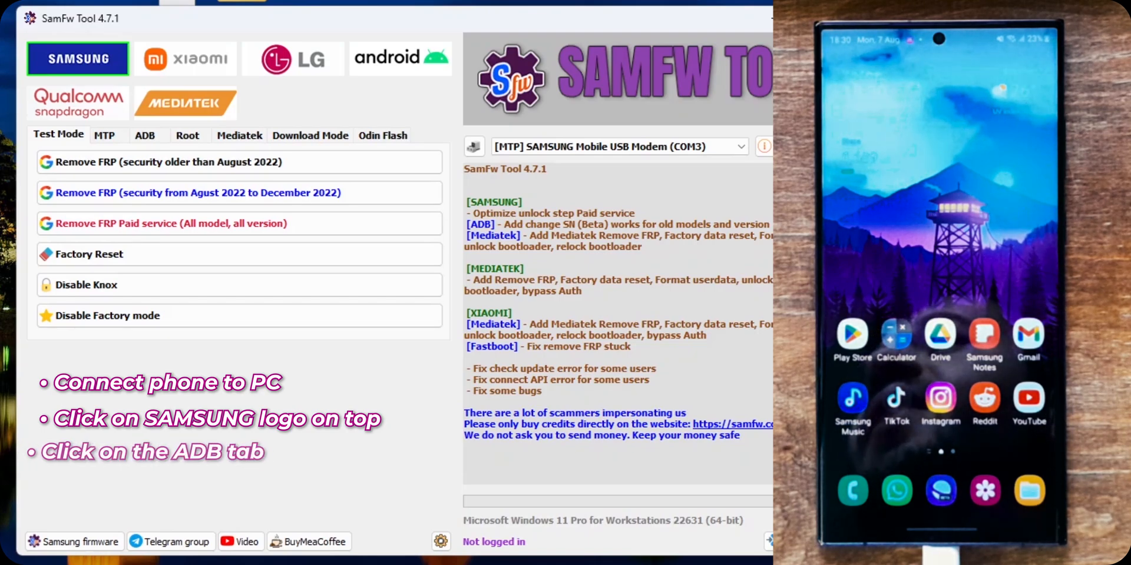
# Start the Samsung ADB Change CSC function and allow USB debugging on the phone
pyautogui.click(143, 134)
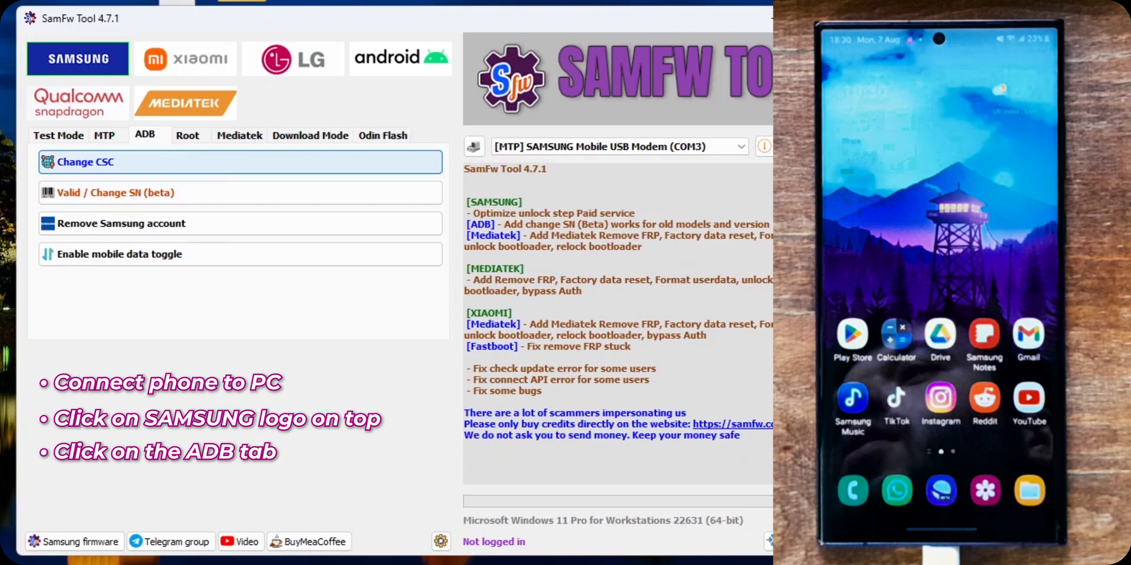
pyautogui.click(241, 162)
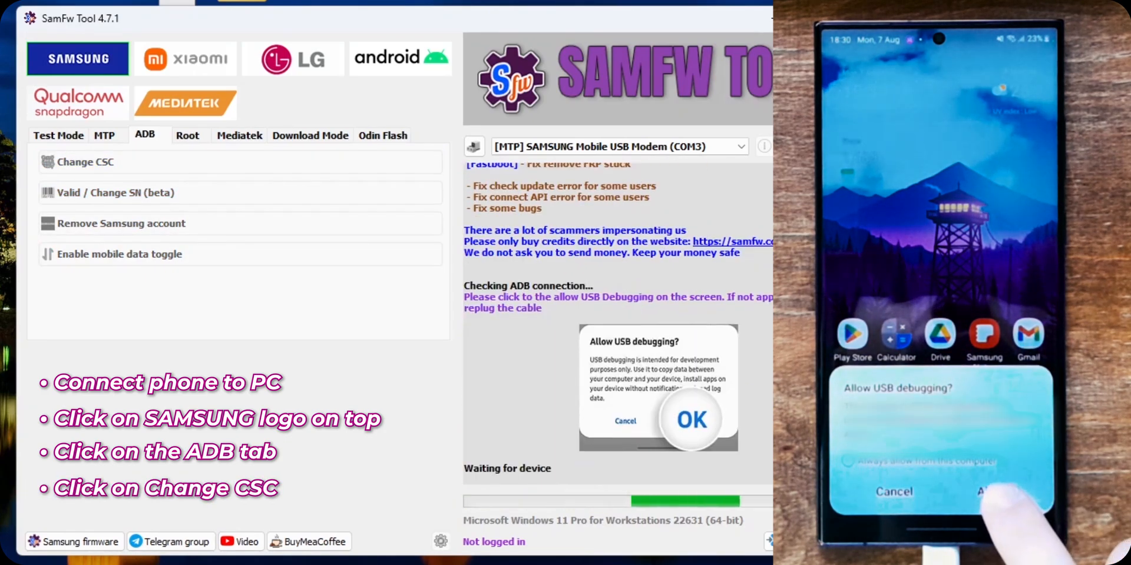
pyautogui.click(85, 162)
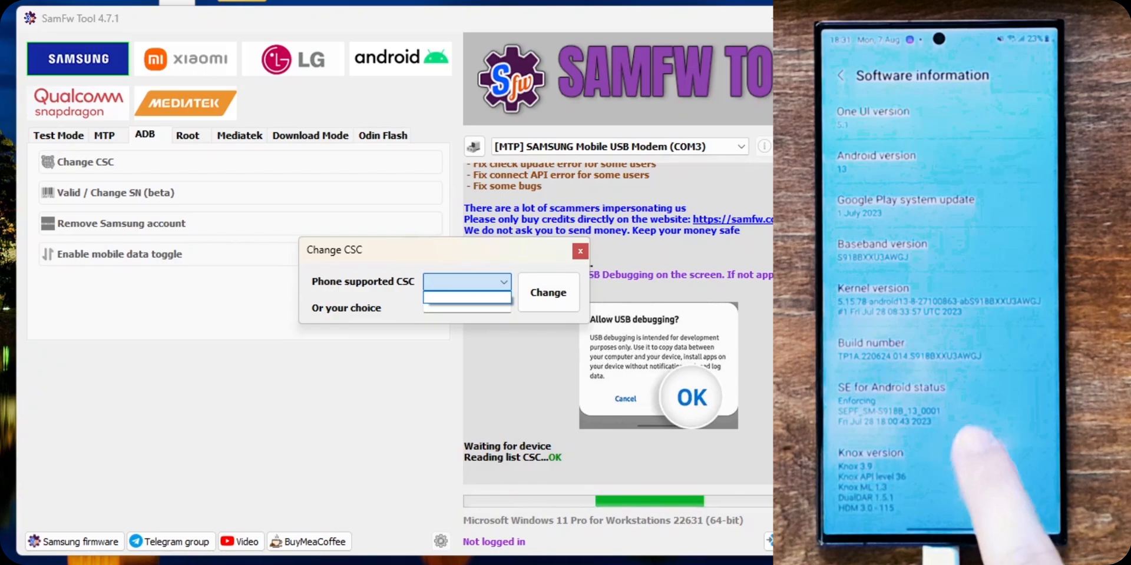
pyautogui.scroll(-3)
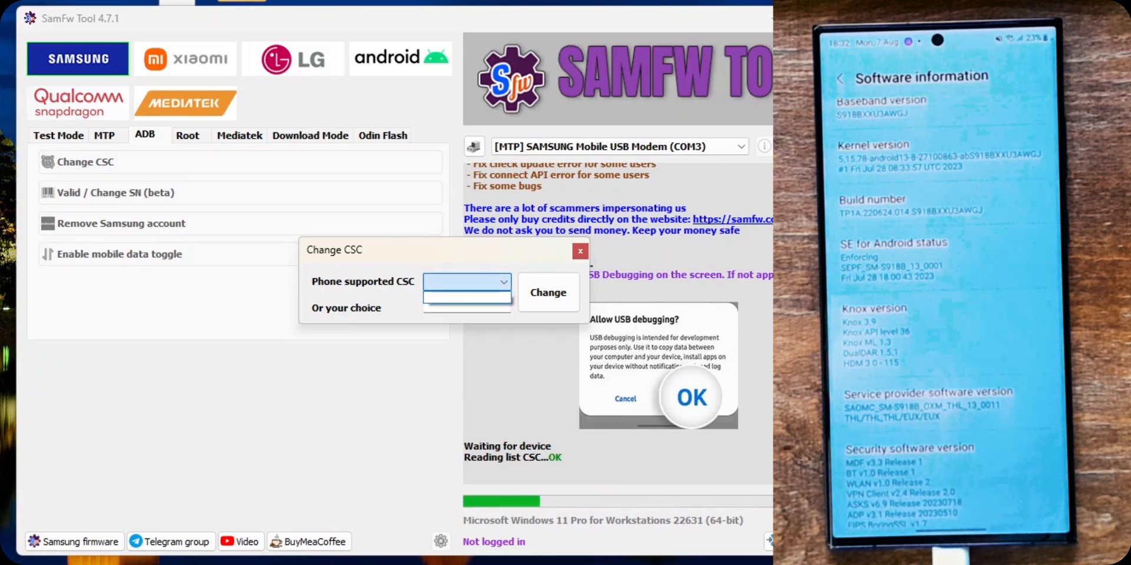
# Enter EUX as the custom CSC, apply the change and let the phone reboot
pyautogui.click(467, 302)
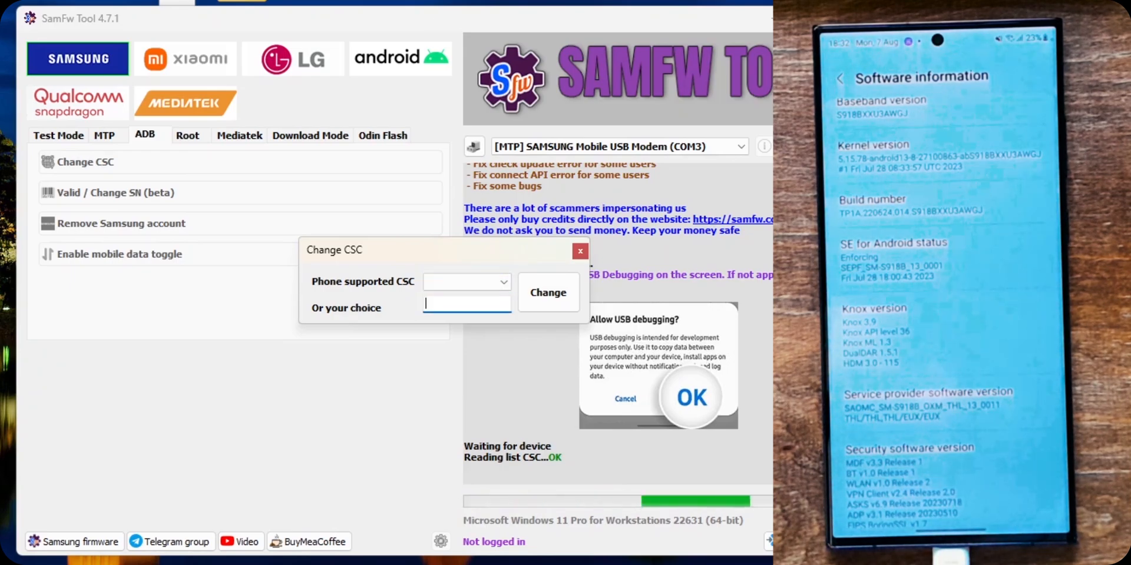
pyautogui.write('EU')
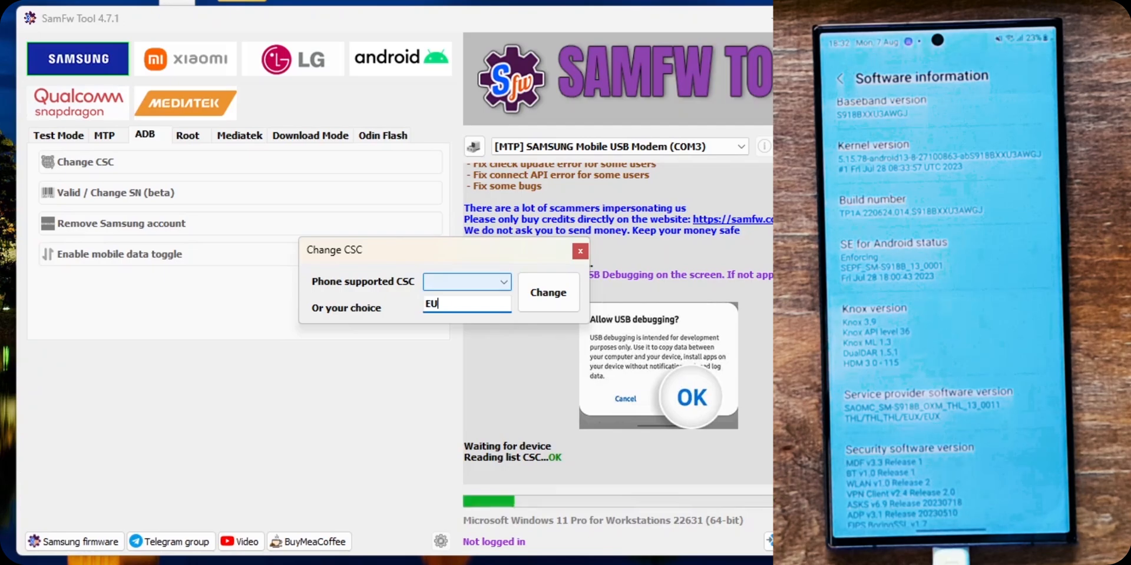
pyautogui.click(548, 292)
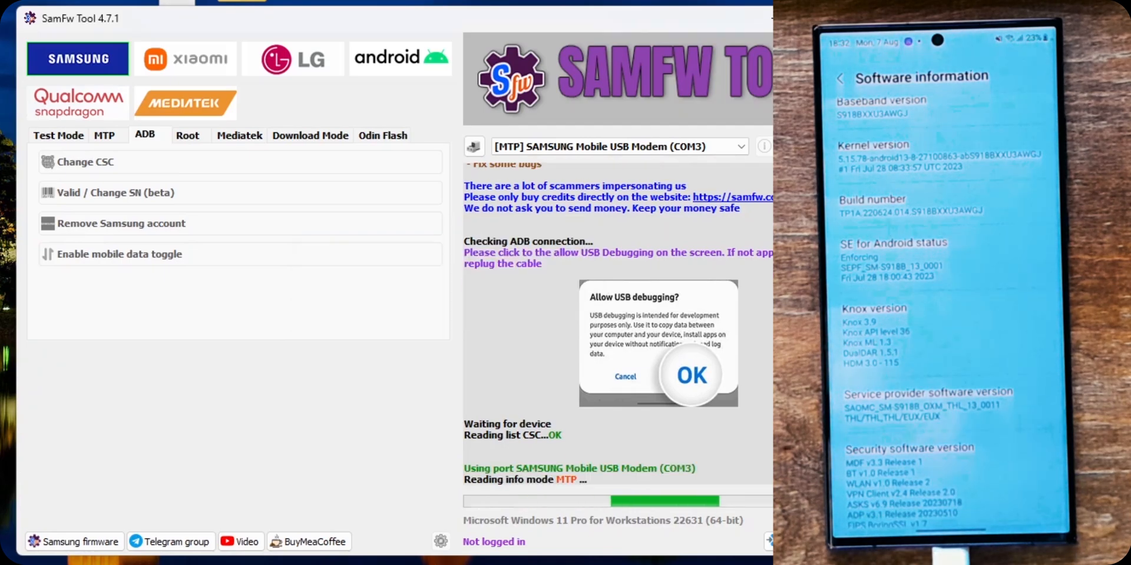
pyautogui.click(689, 374)
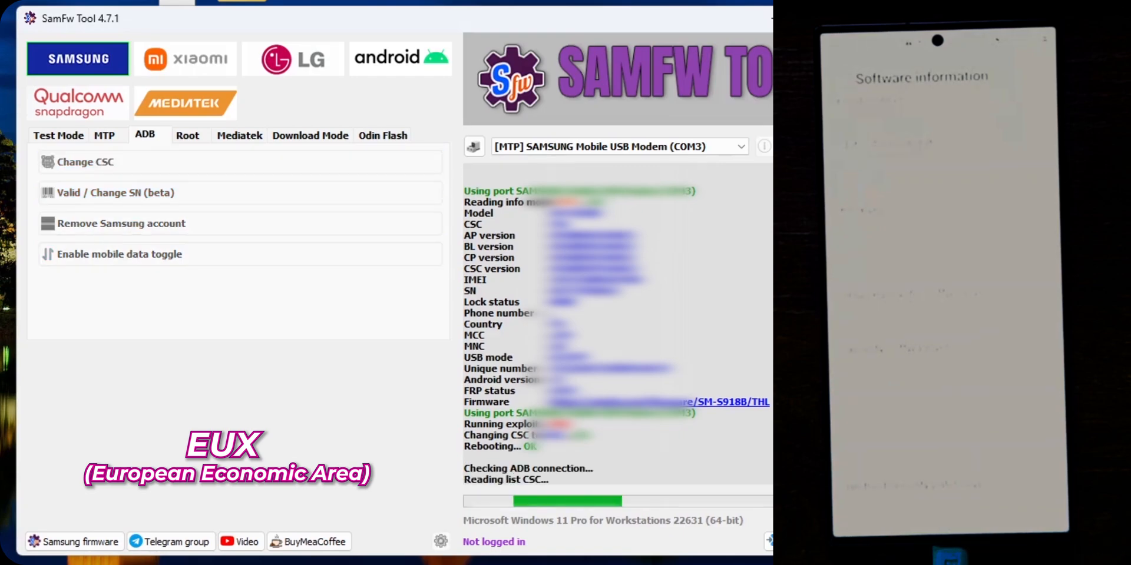
# Reopen Change CSC, enter THL as the custom CSC and apply it
pyautogui.click(85, 162)
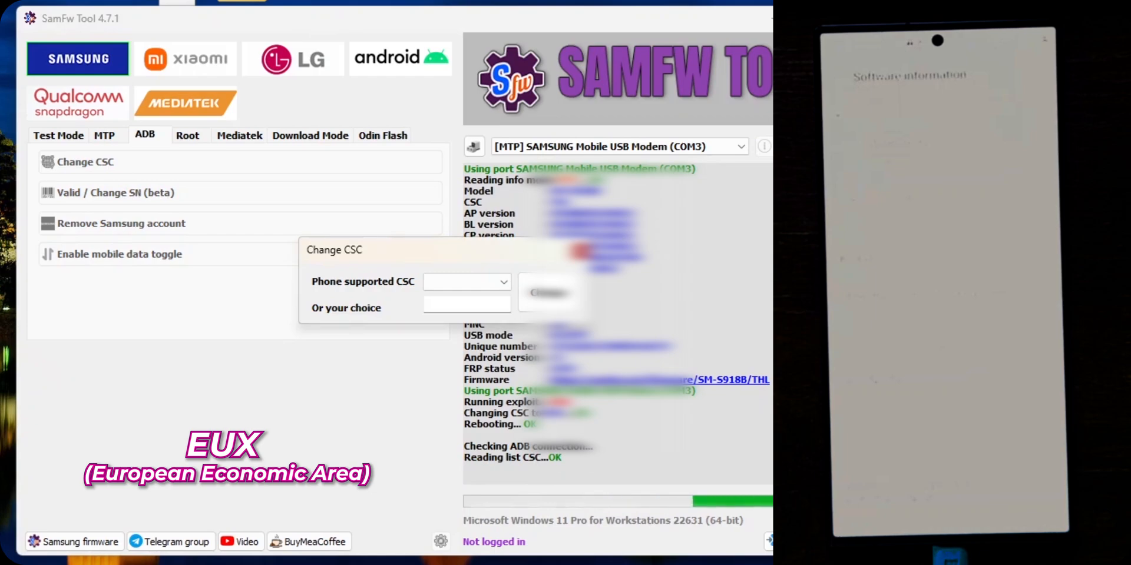
pyautogui.click(466, 302)
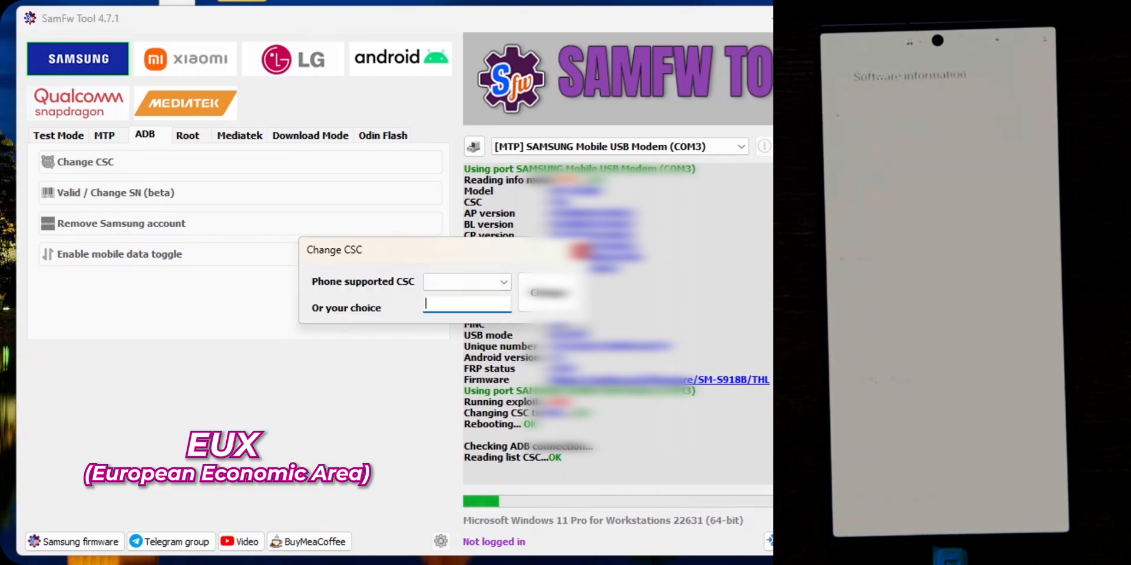
pyautogui.write('T')
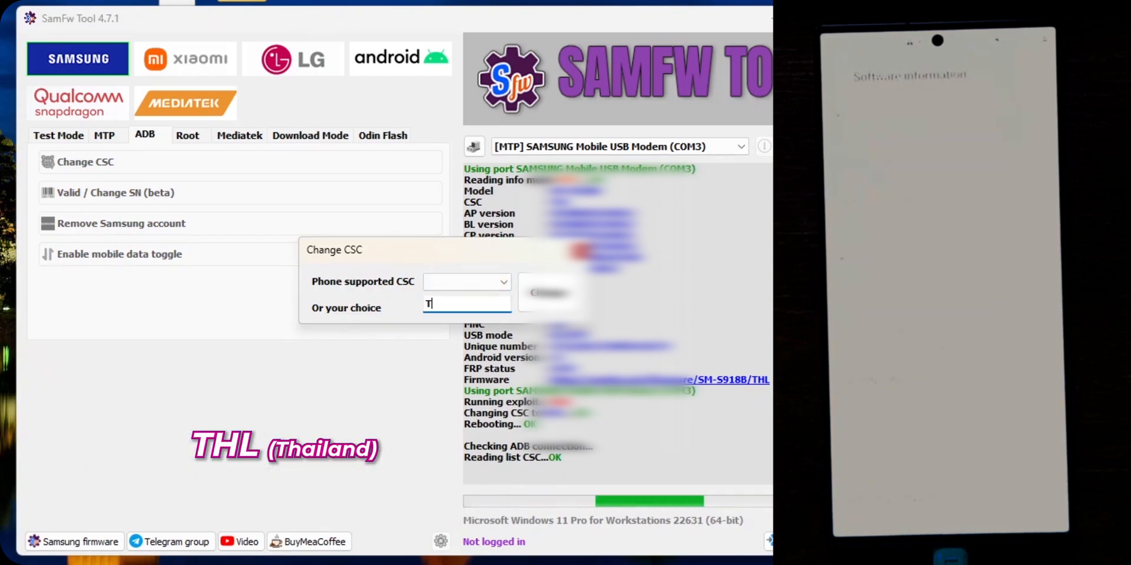
pyautogui.write('HL')
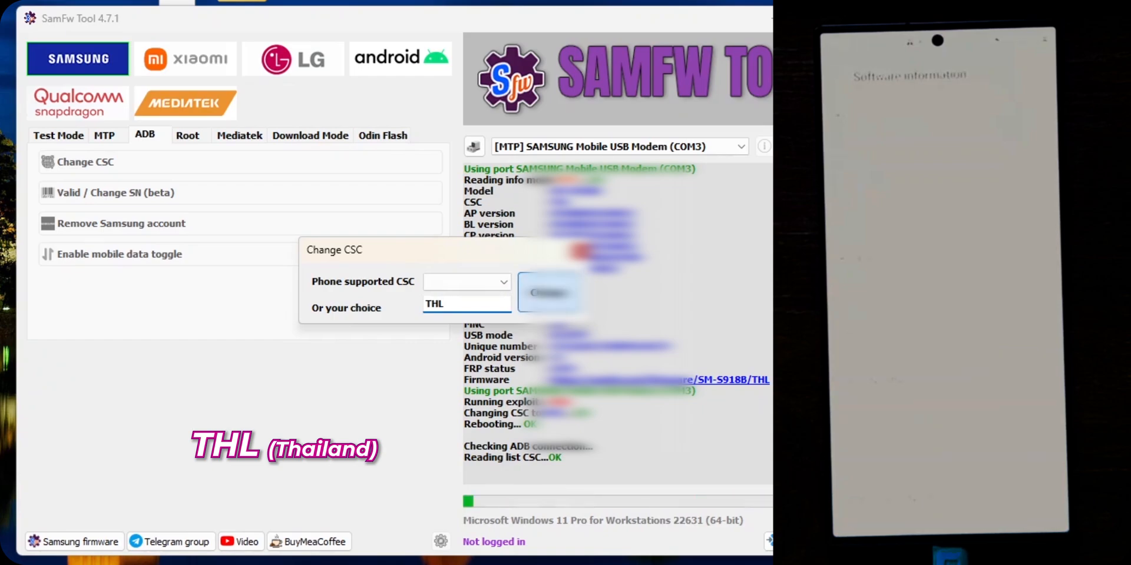
pyautogui.click(548, 293)
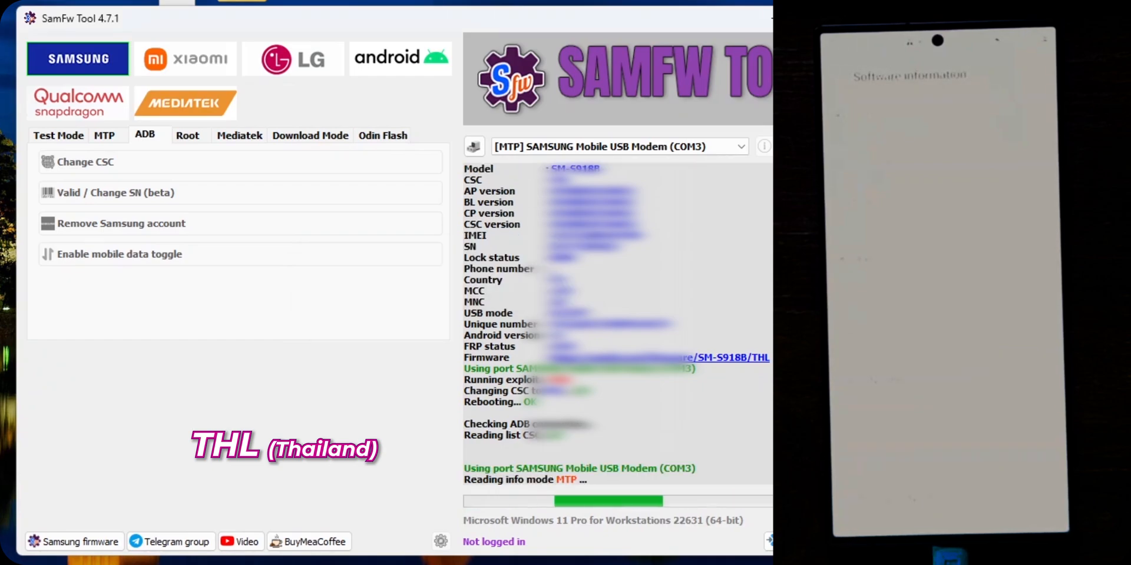